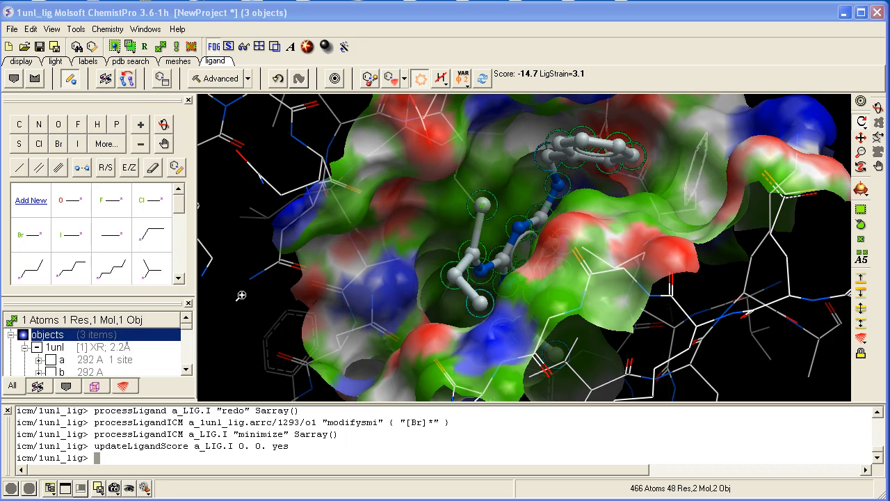
mouse_move(231, 309)
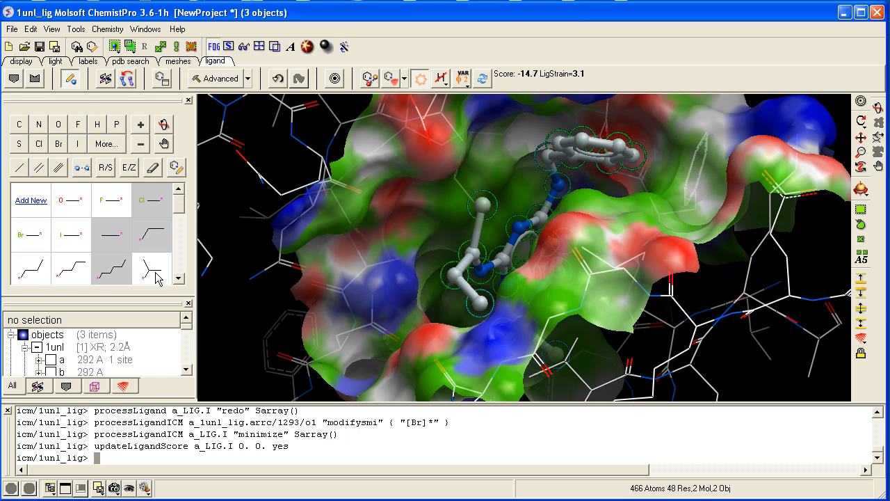
mouse_move(478, 211)
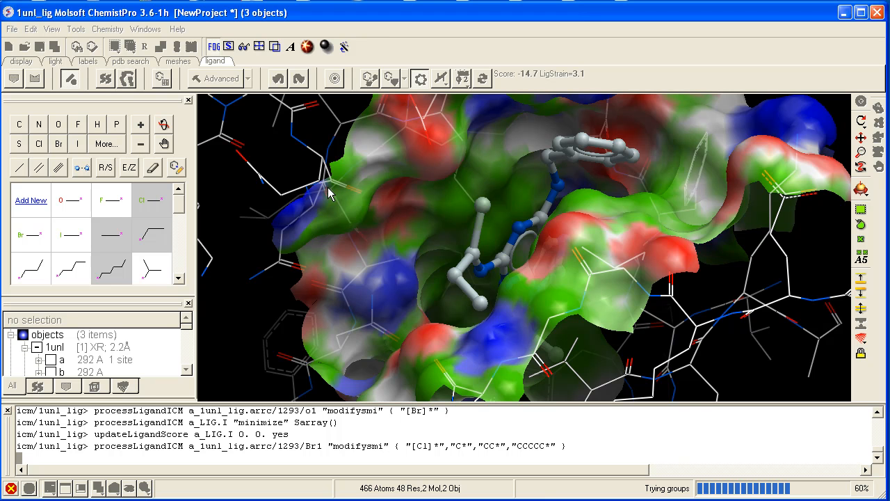
mouse_move(331, 194)
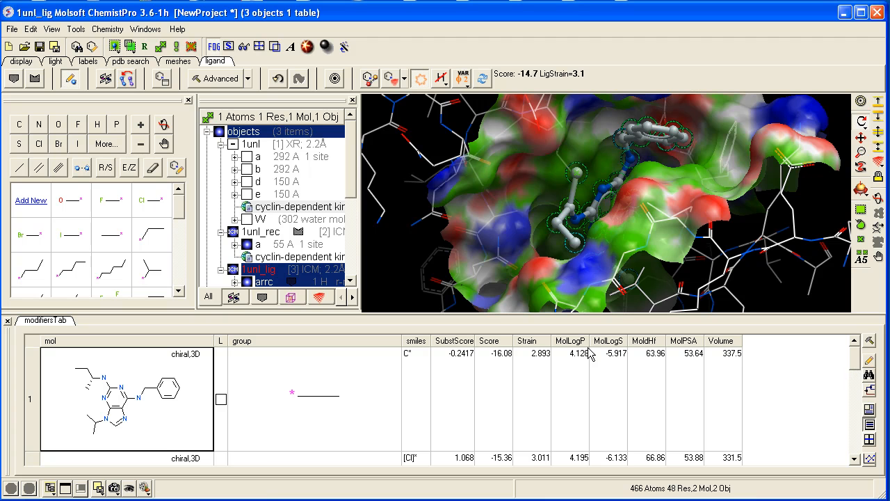
mouse_move(465, 398)
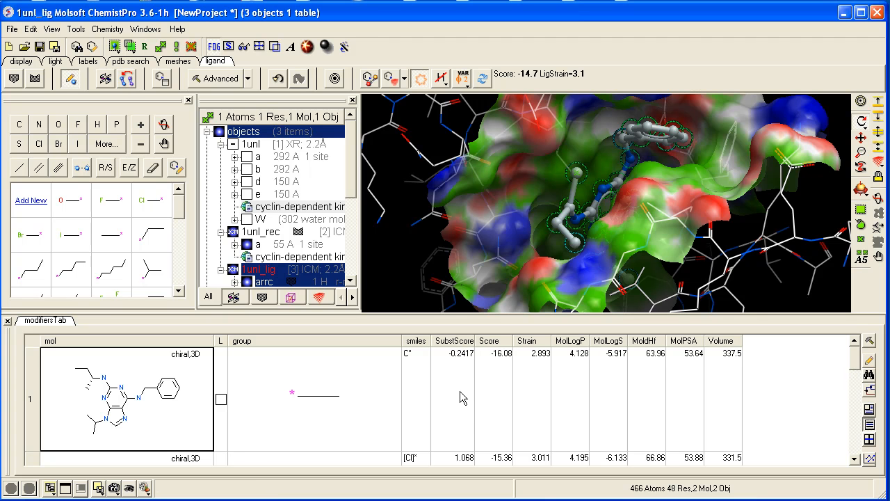
mouse_move(503, 354)
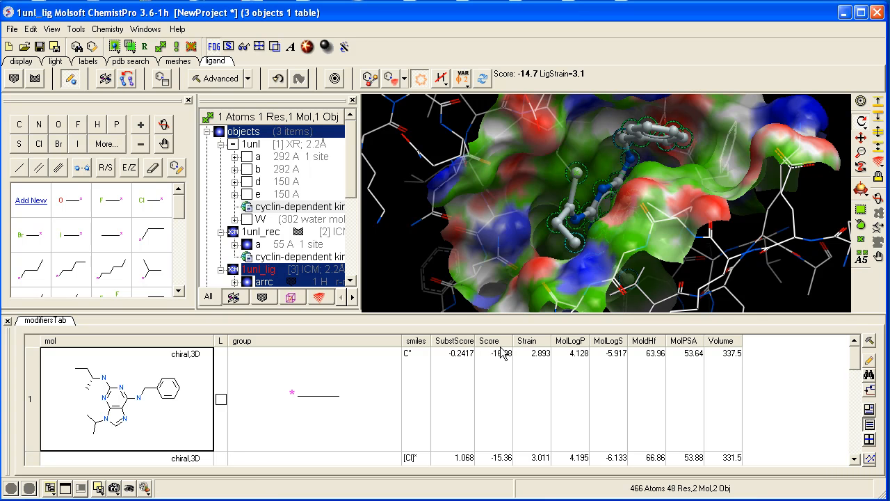
Tick the L checkbox on the first result row to load the methyl-substituted ligand into the pocket.
scroll(down, 3)
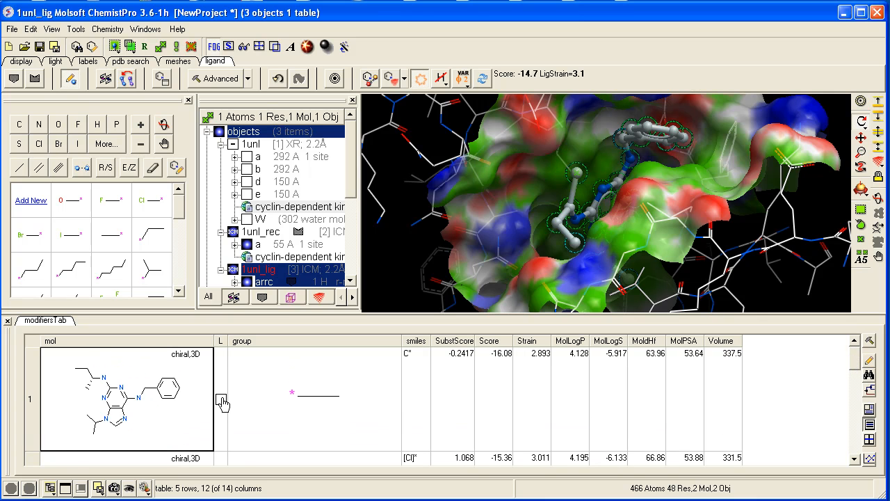
click(221, 400)
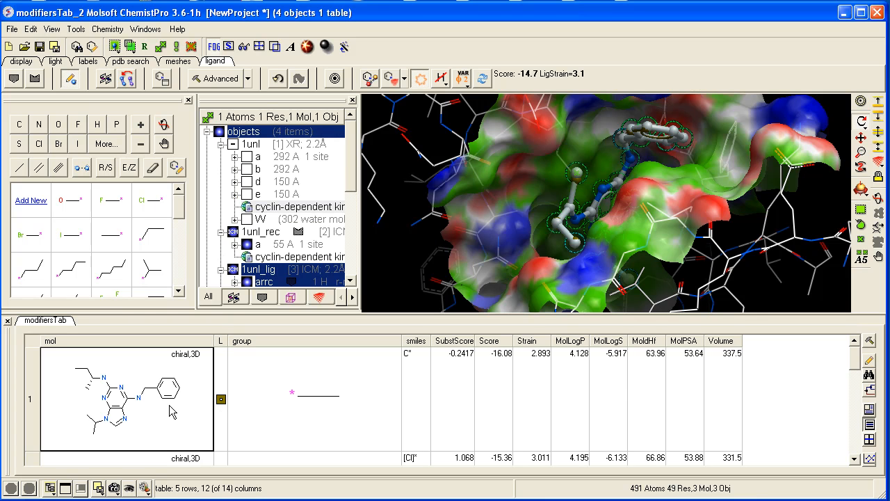
click(219, 400)
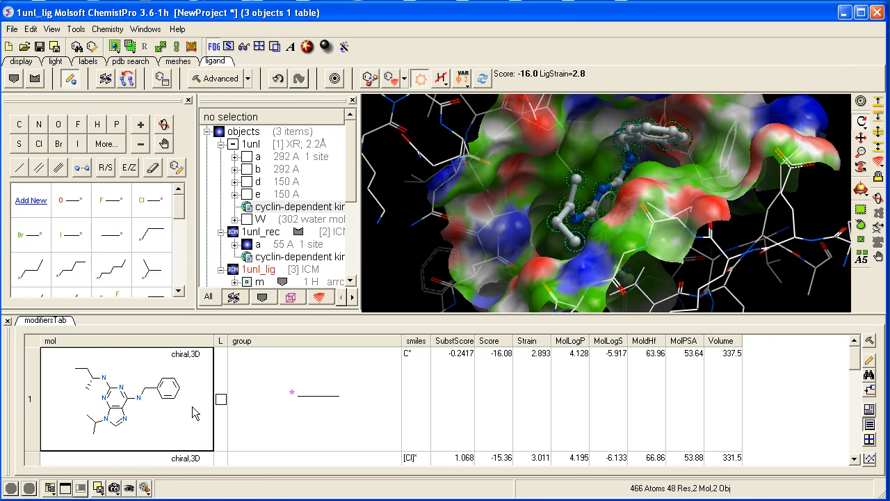